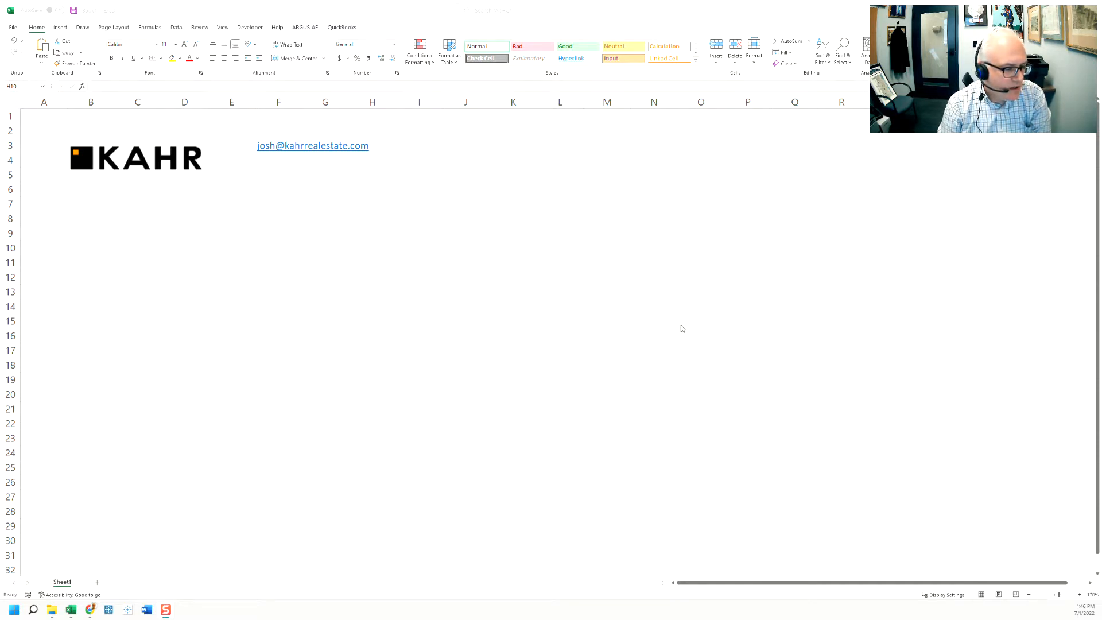
{"action": "mouse_move", "coordinate": [174, 282]}
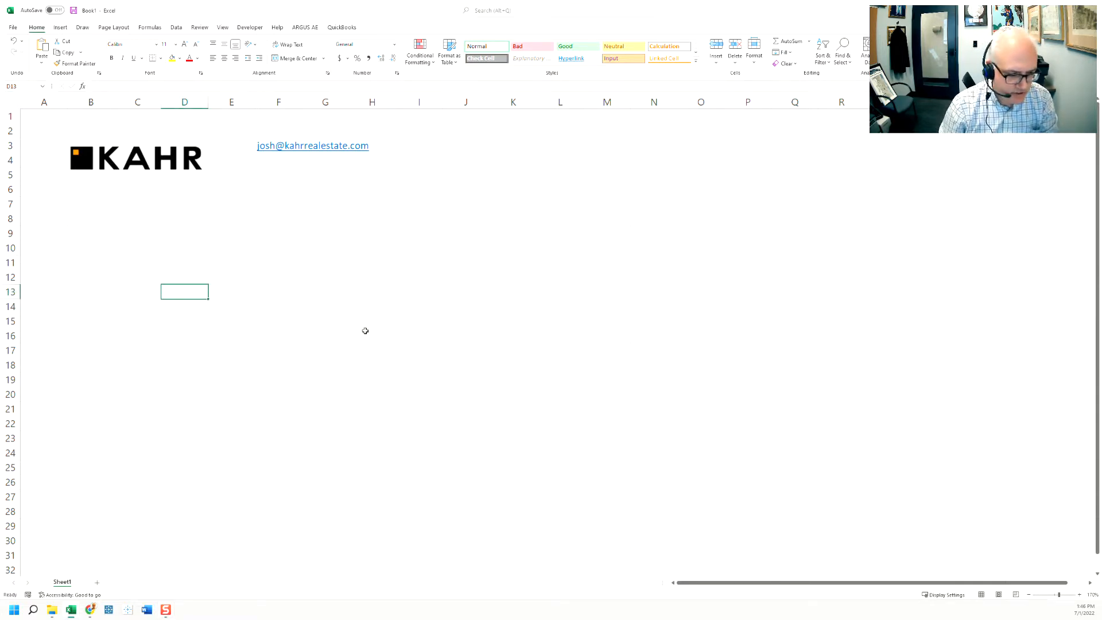
- Enter 4 in D13, 5 in D14 and their product 20 in D16, then zoom in
{"action": "type", "text": "4"}
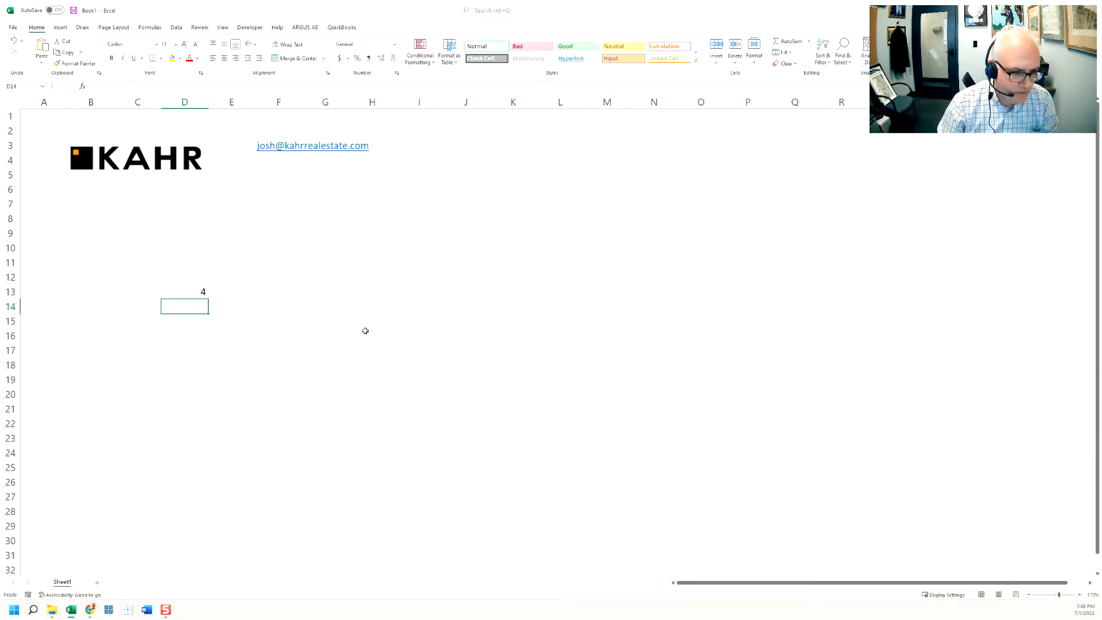
{"action": "type", "text": "+D15"}
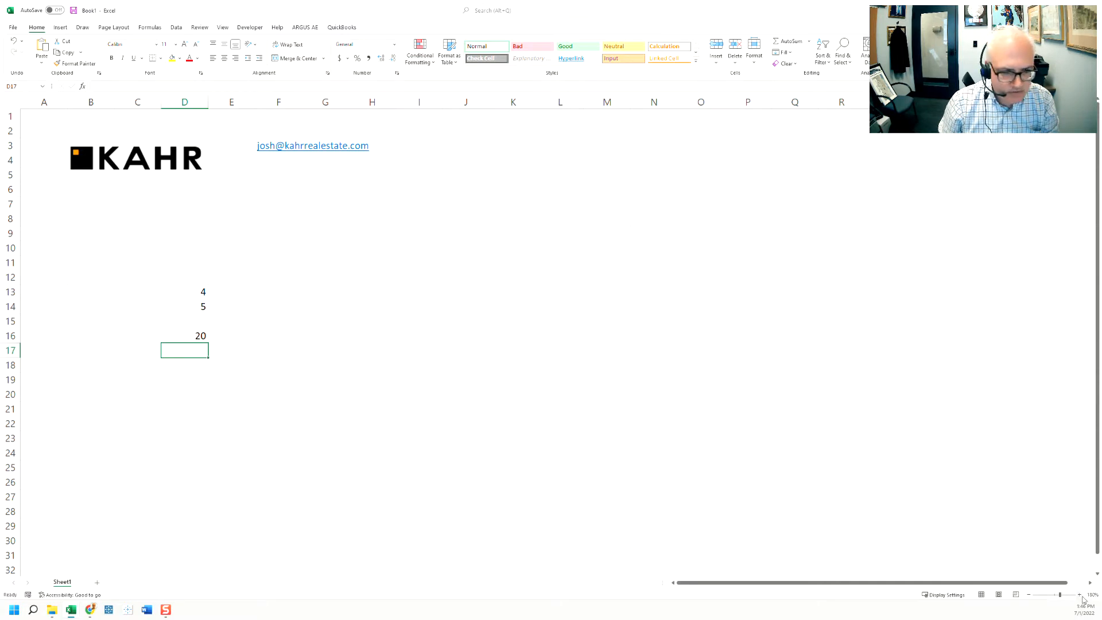
{"action": "left_click", "coordinate": [1084, 594]}
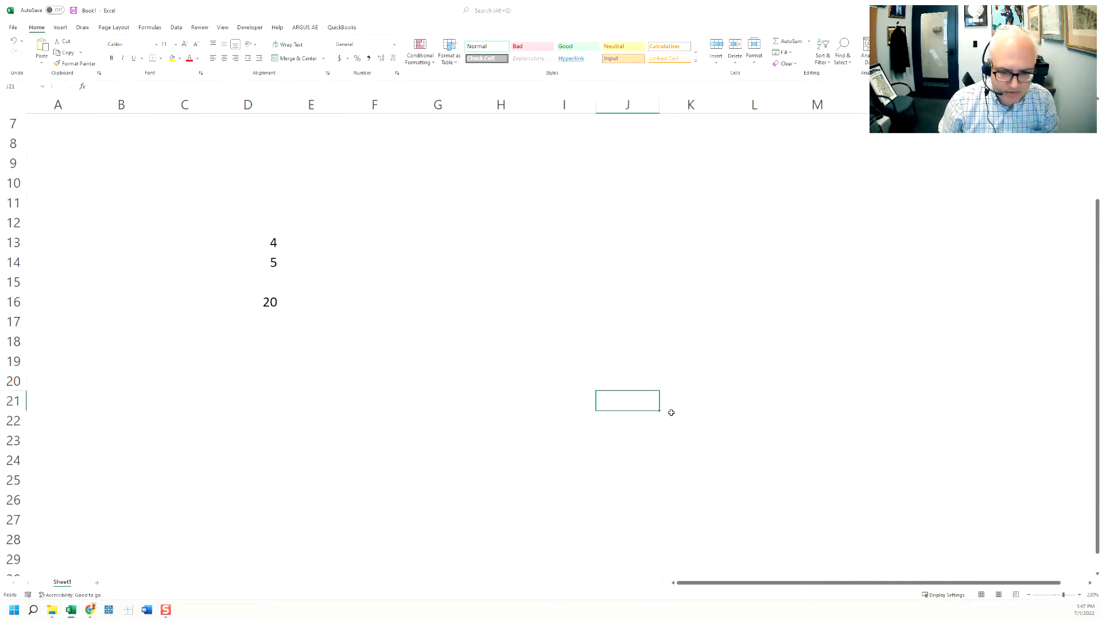
- Type 16 in J21 and the note 'do not show to client' in J20
{"action": "type", "text": "16"}
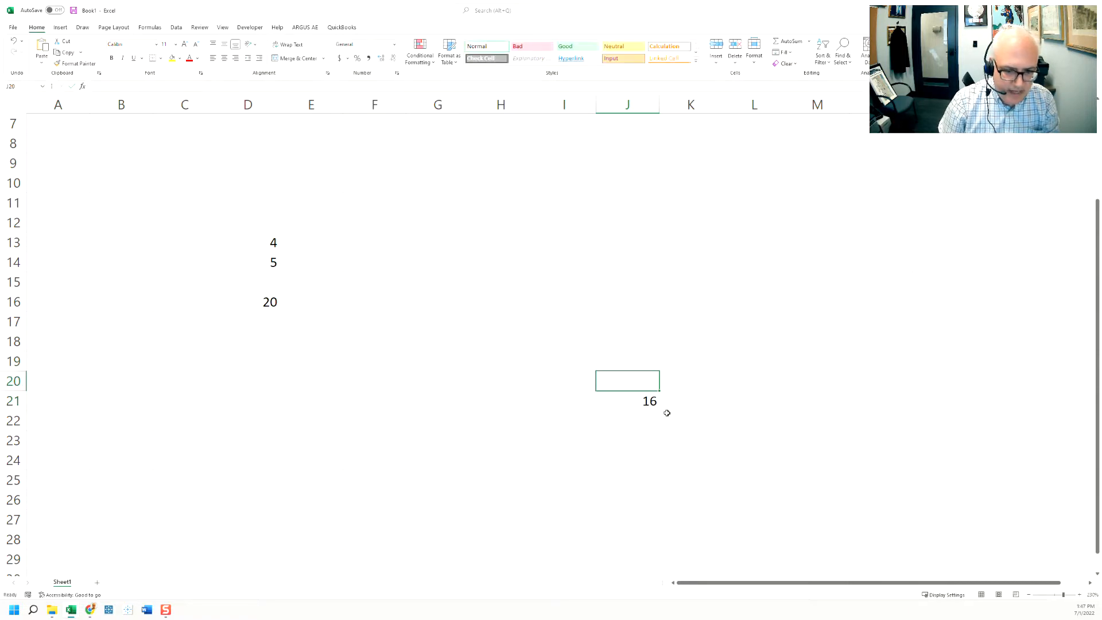
{"action": "type", "text": "do"}
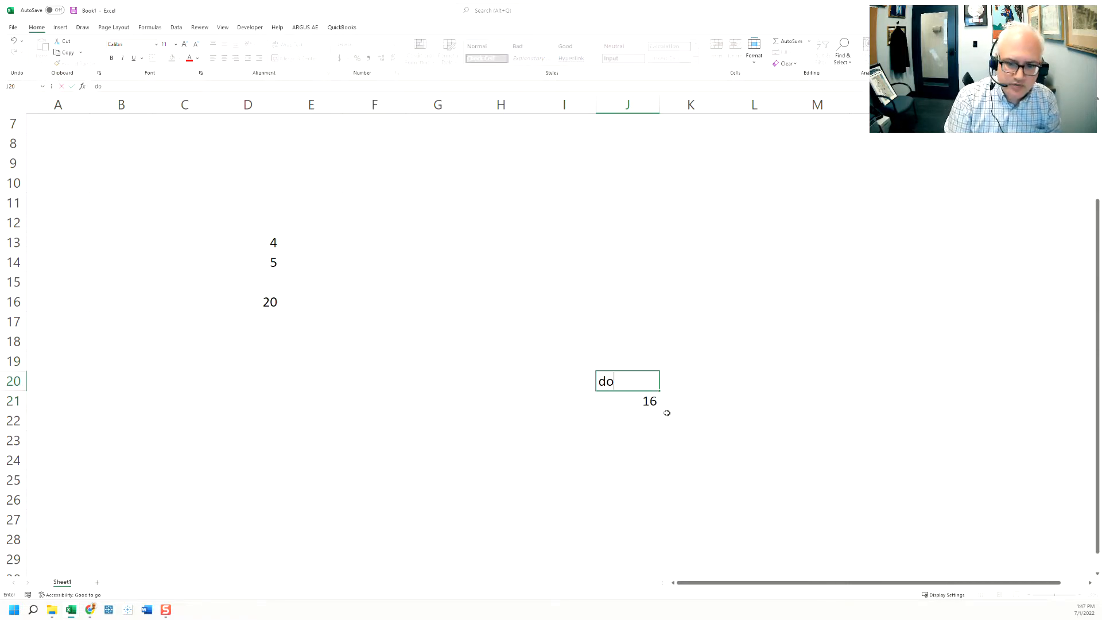
{"action": "type", "text": "not t"}
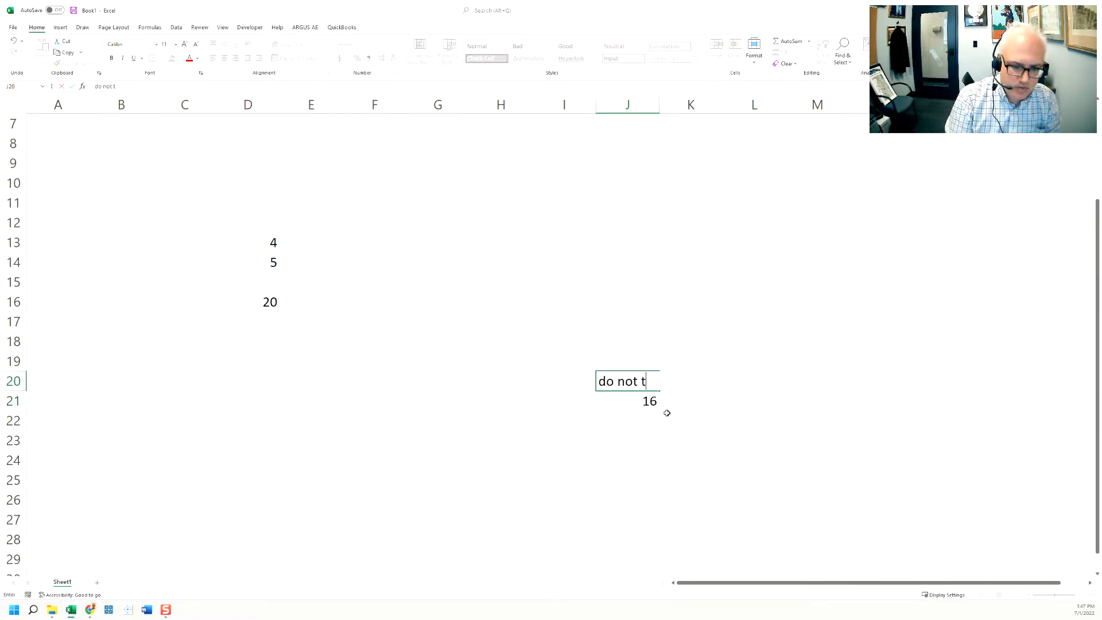
{"action": "type", "text": "how to client"}
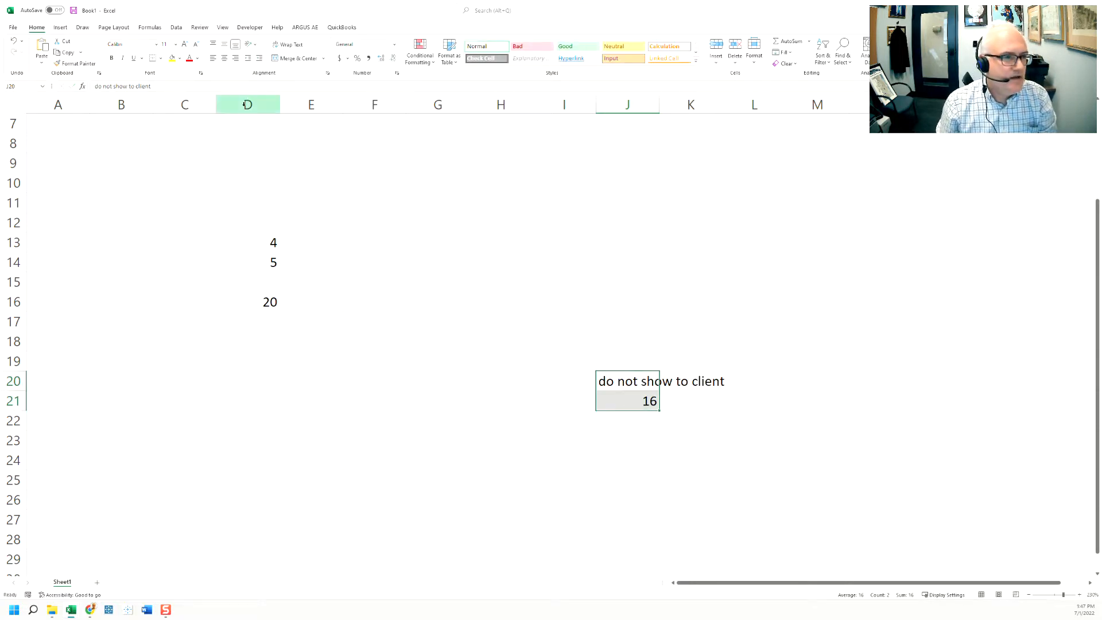
{"action": "left_click", "coordinate": [180, 58]}
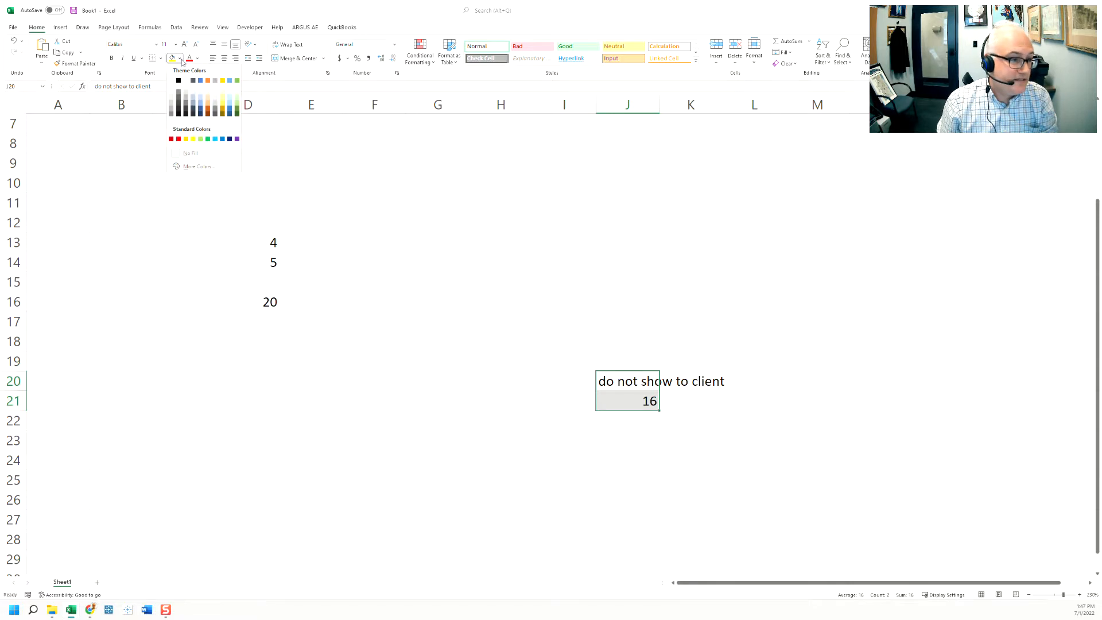
- Set the font colour of J20:J21 to White, then click an empty cell
{"action": "left_click", "coordinate": [197, 57]}
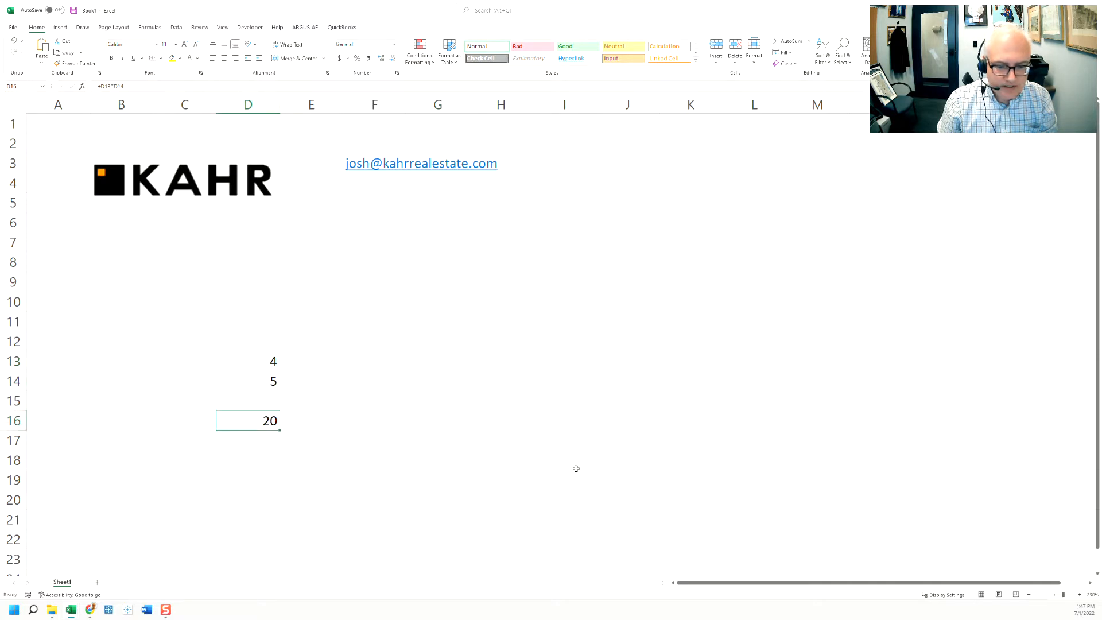
{"action": "left_click", "coordinate": [626, 536]}
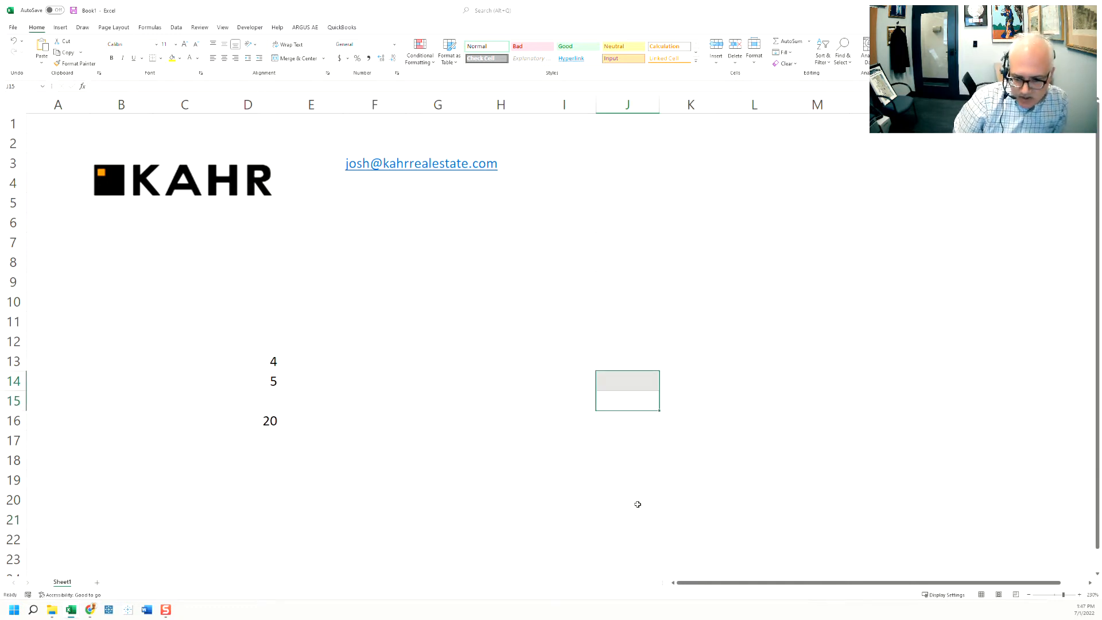
{"action": "left_click", "coordinate": [626, 441]}
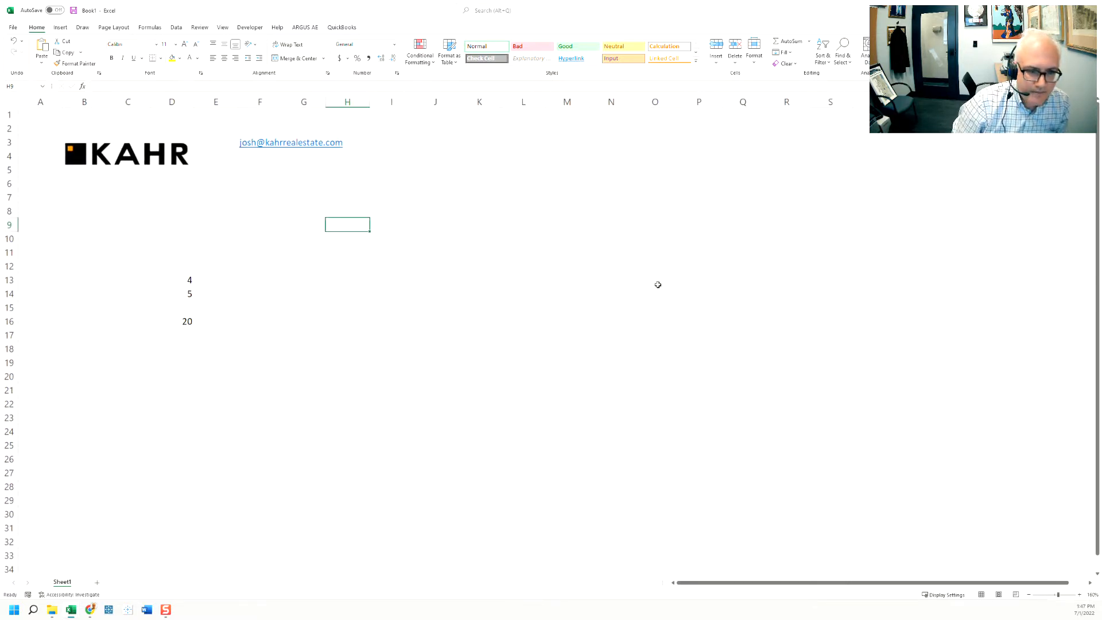
- Select all empty cells in the used area with Go To Special > Blanks
{"action": "left_click", "coordinate": [842, 51]}
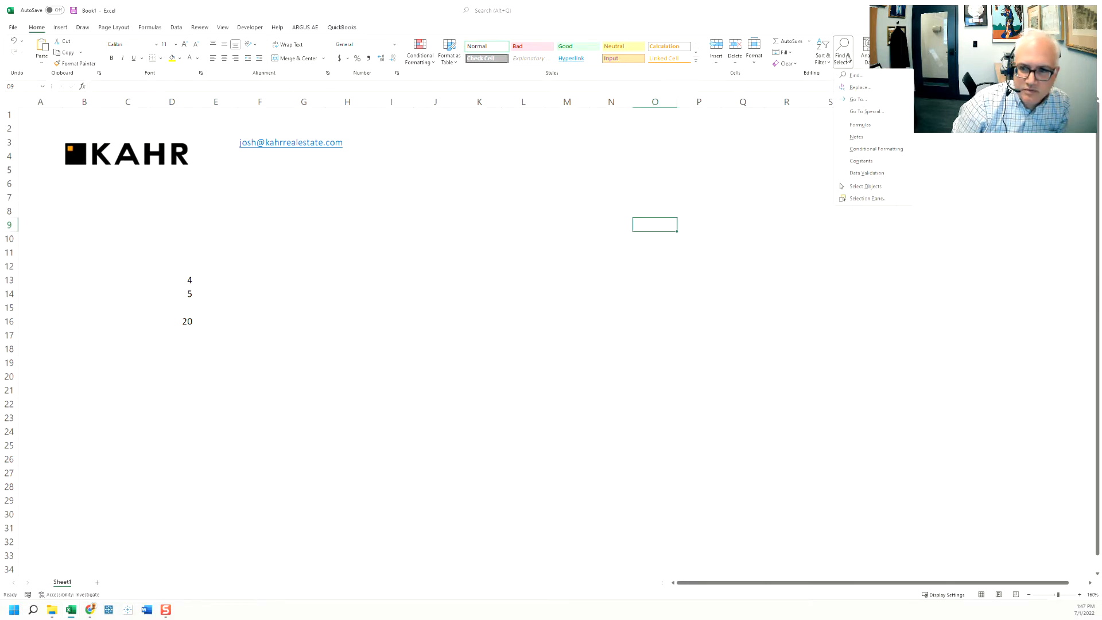
{"action": "mouse_move", "coordinate": [866, 111]}
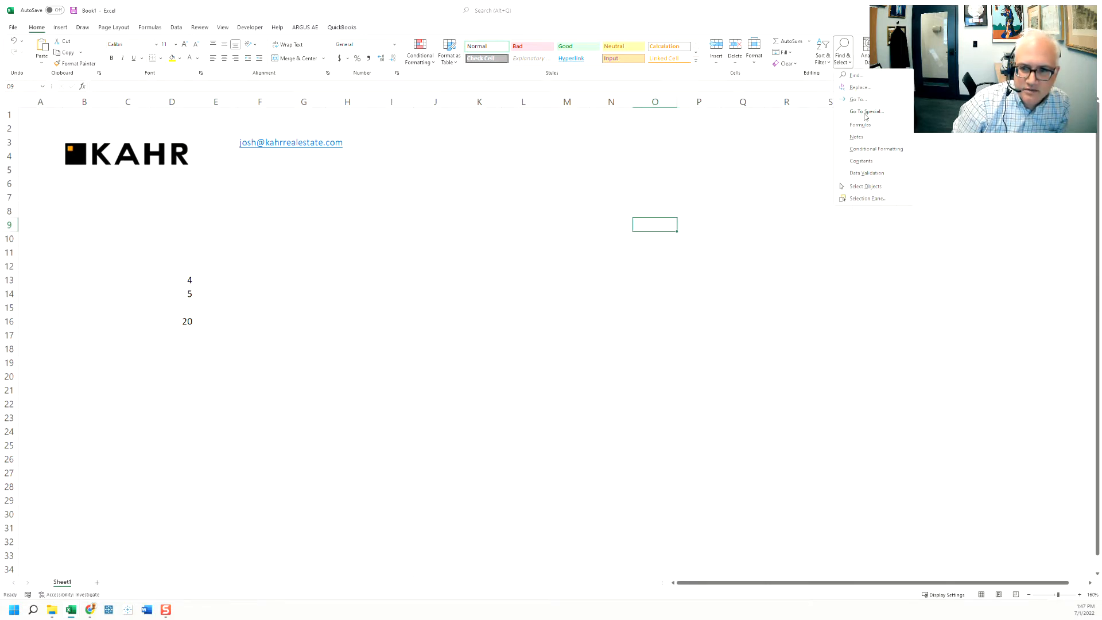
{"action": "left_click", "coordinate": [866, 111]}
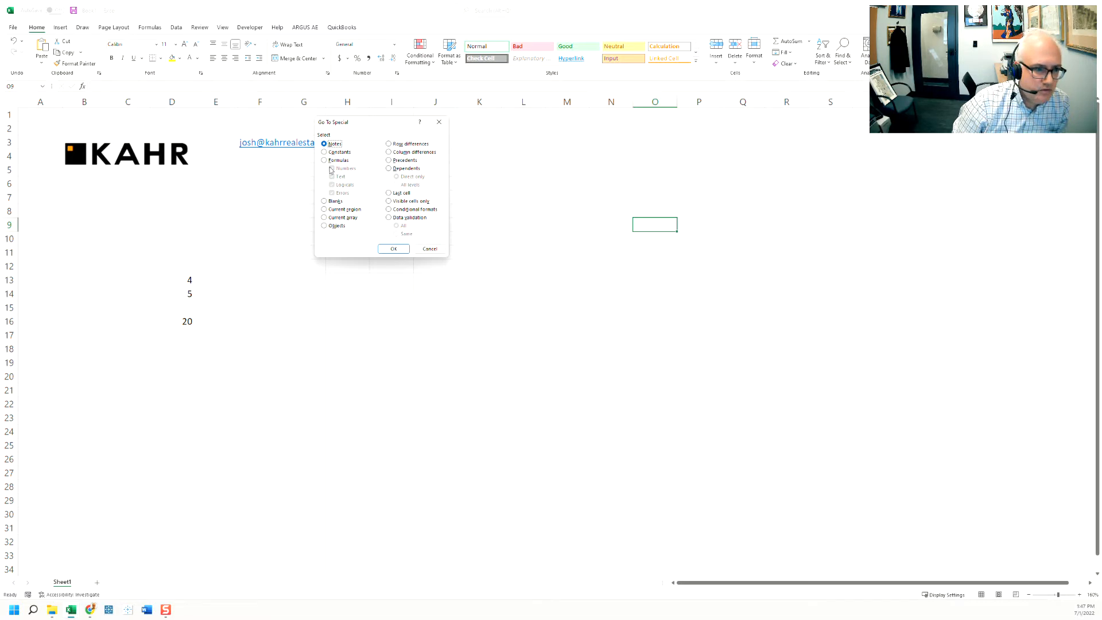
{"action": "left_click", "coordinate": [324, 201]}
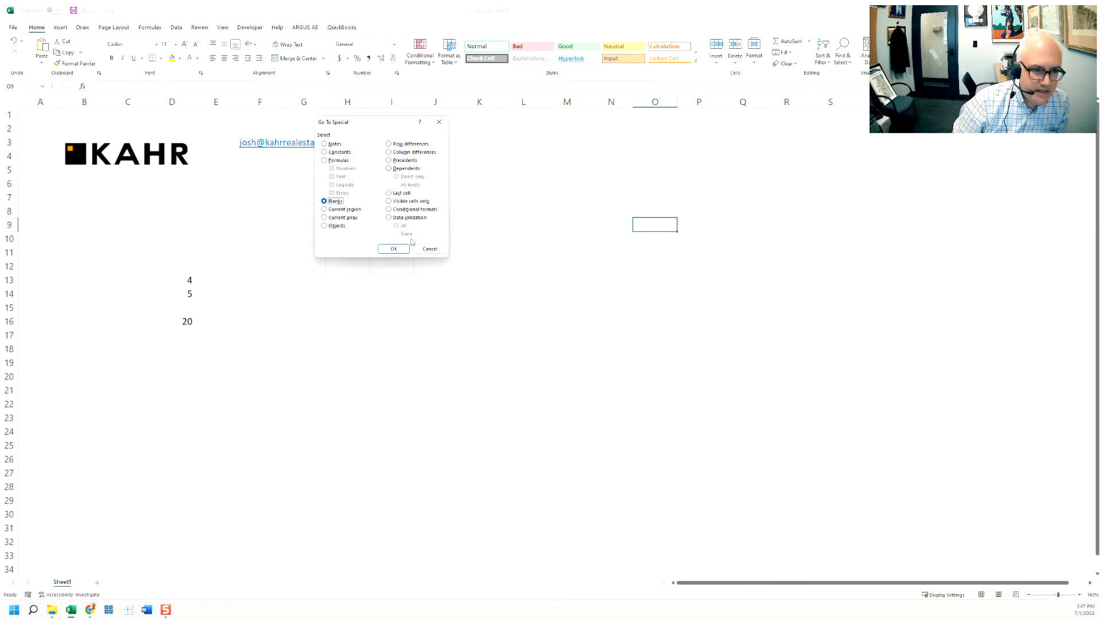
{"action": "left_click", "coordinate": [394, 248]}
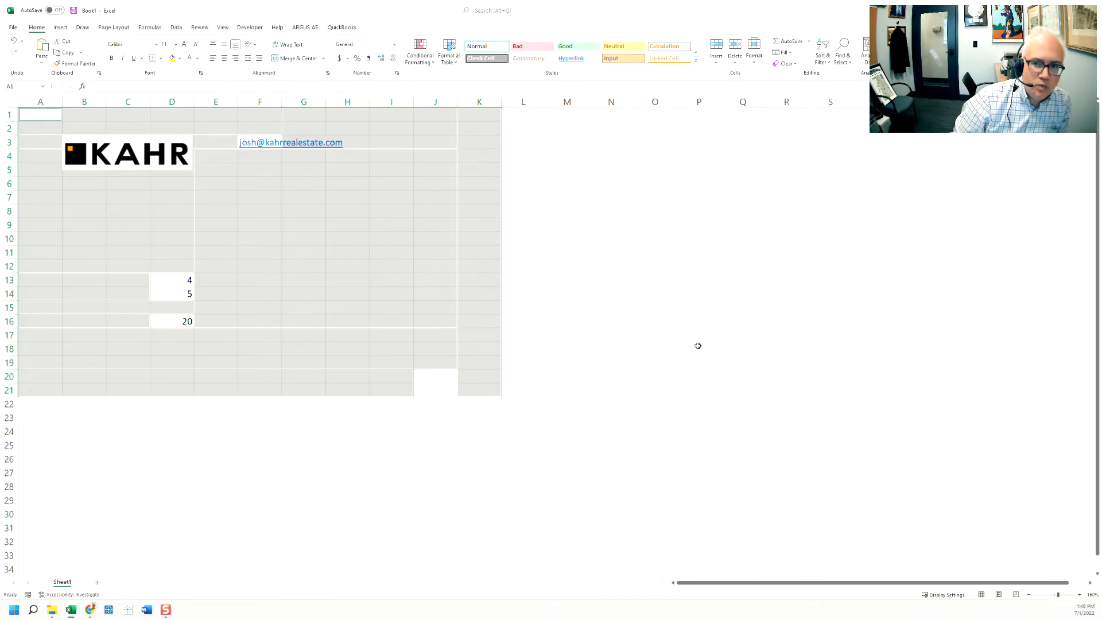
{"action": "mouse_move", "coordinate": [234, 302]}
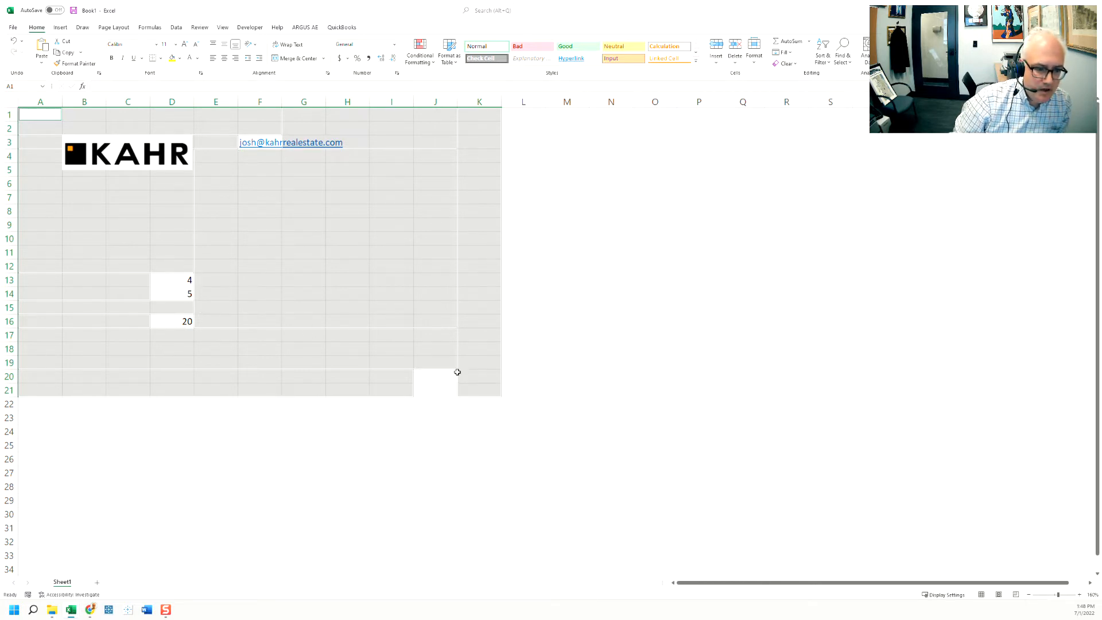
{"action": "mouse_move", "coordinate": [516, 425]}
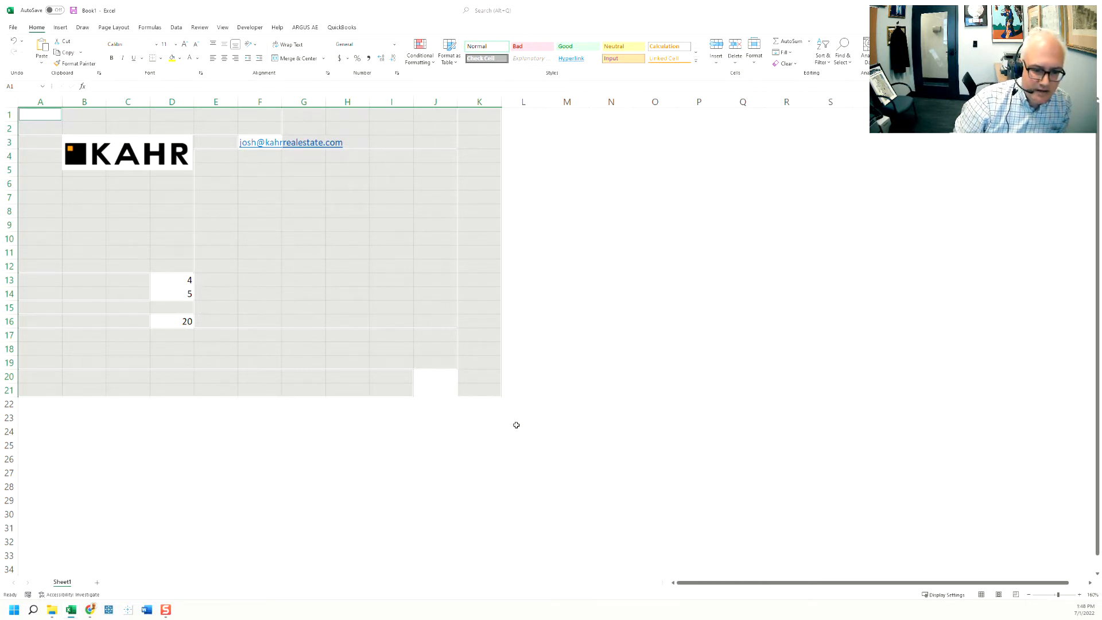
{"action": "mouse_move", "coordinate": [483, 407]}
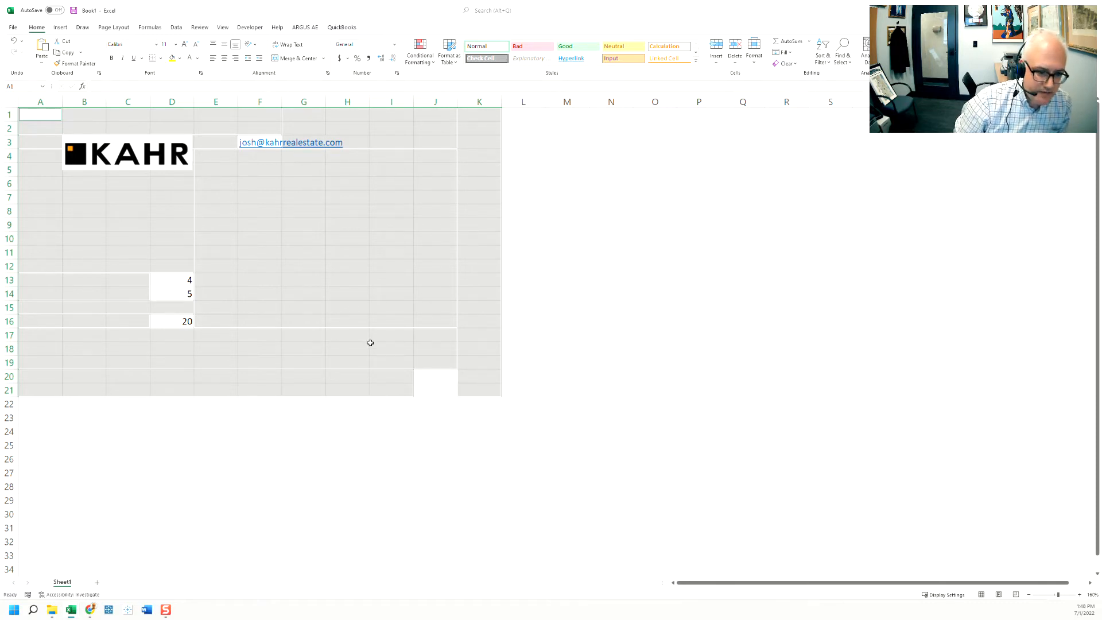
- Drag-select I18:M25 so the status bar shows Count 2 and Sum 16
{"action": "left_click_drag", "start_coordinate": [391, 349], "coordinate": [589, 451]}
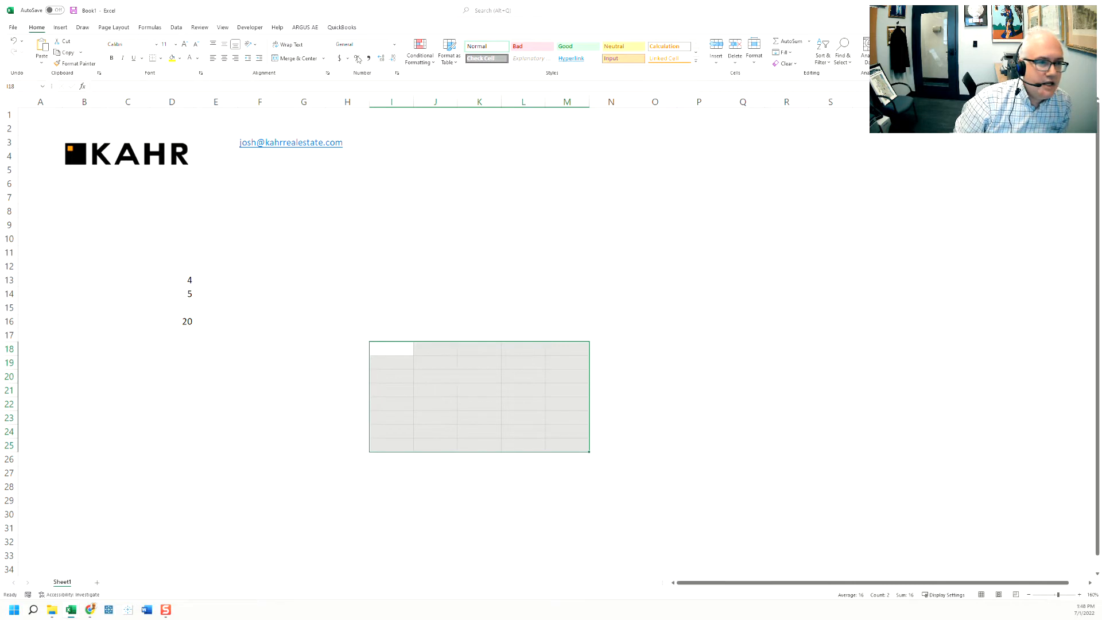
- Enter the text 'do not show to client' while working in block I17:L27
{"action": "type", "text": "do not show to client"}
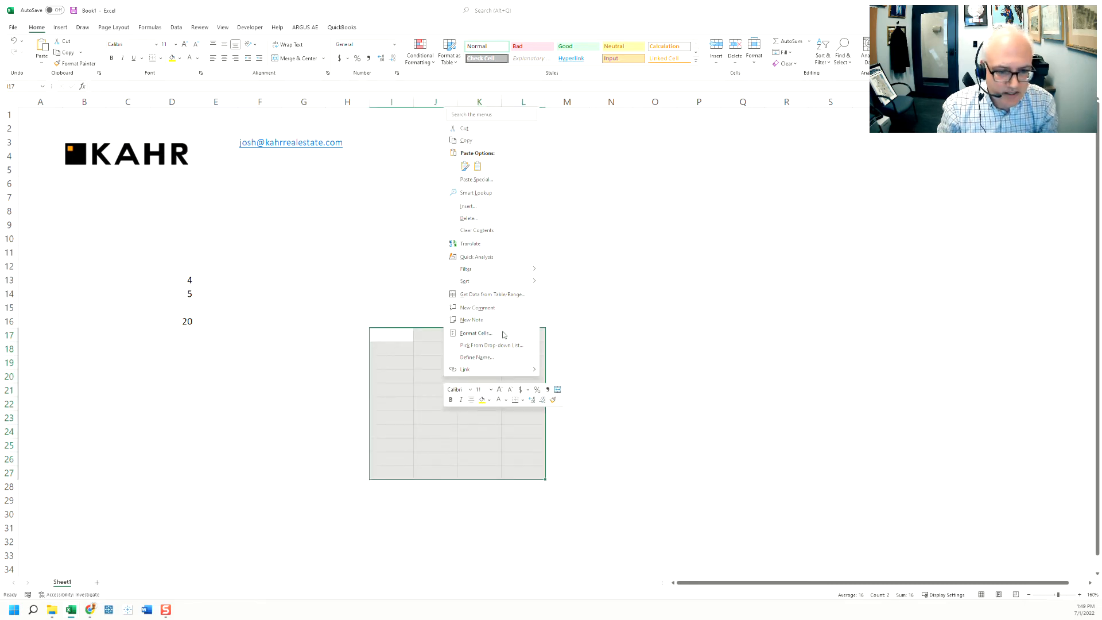
- View the Custom number formats in Format Cells and cancel without changes
{"action": "left_click", "coordinate": [476, 332]}
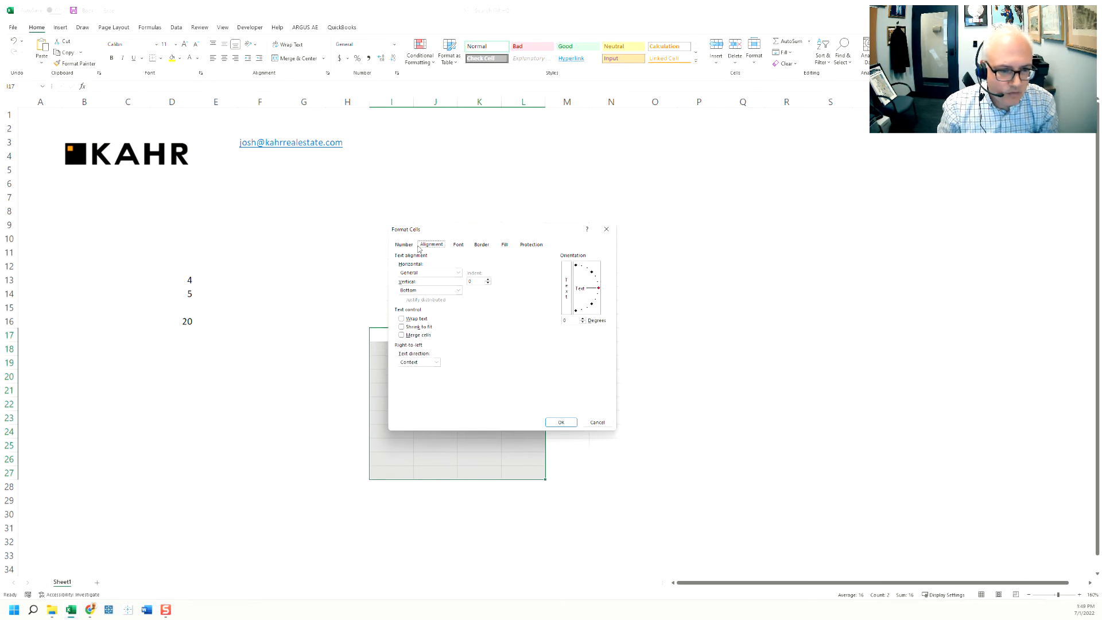
{"action": "left_click", "coordinate": [403, 244]}
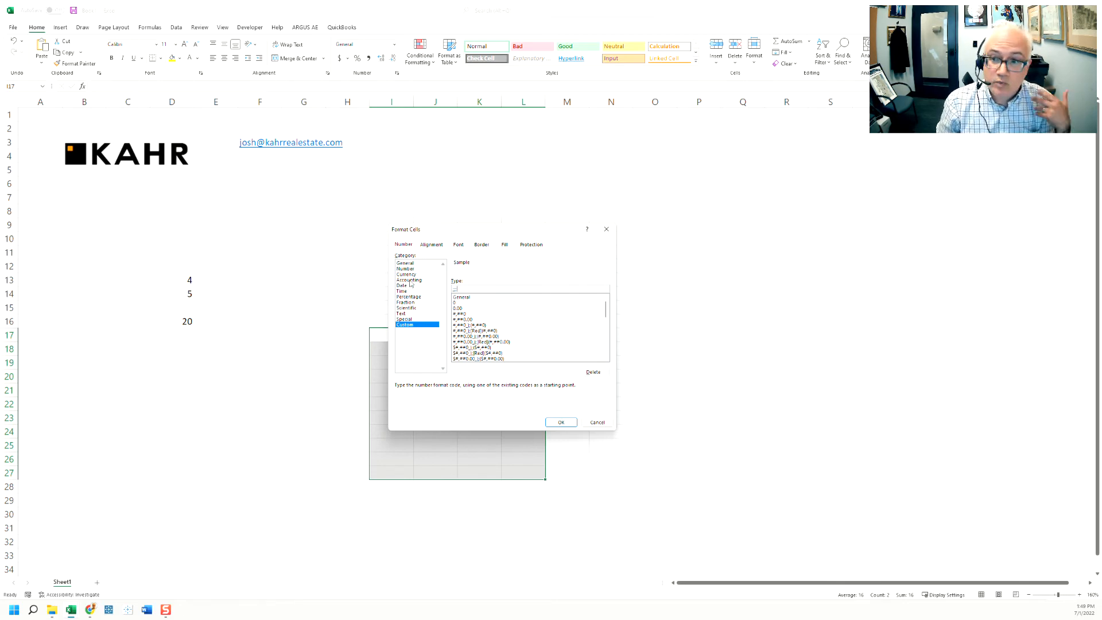
{"action": "left_click", "coordinate": [560, 422]}
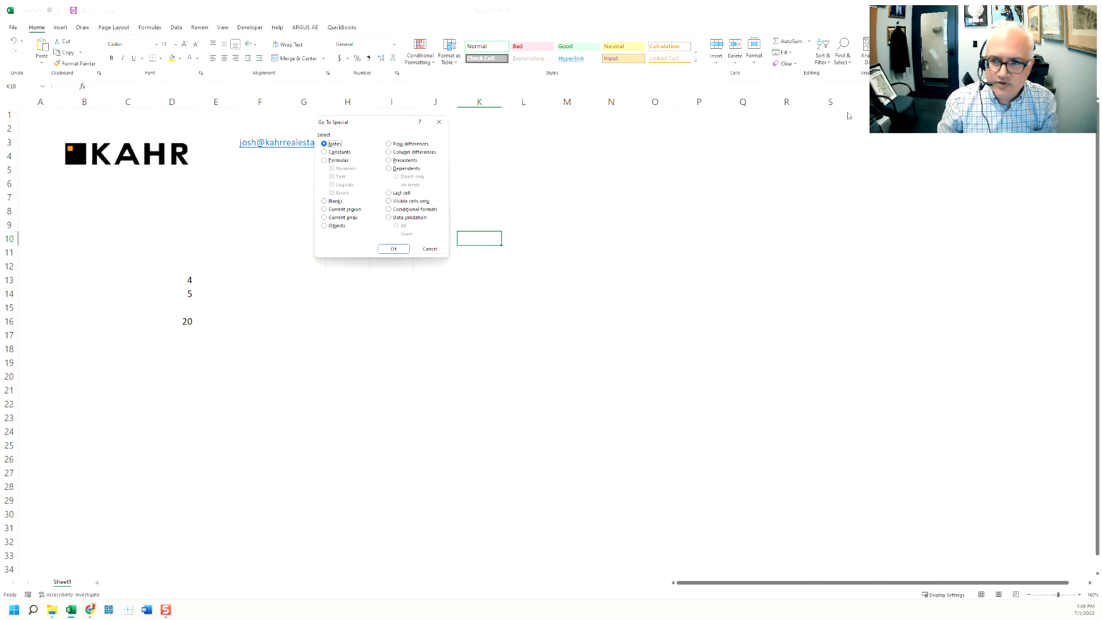
- Choose Blanks in Go To Special and confirm, leaving J20 and J21 unselected
{"action": "left_click", "coordinate": [323, 200]}
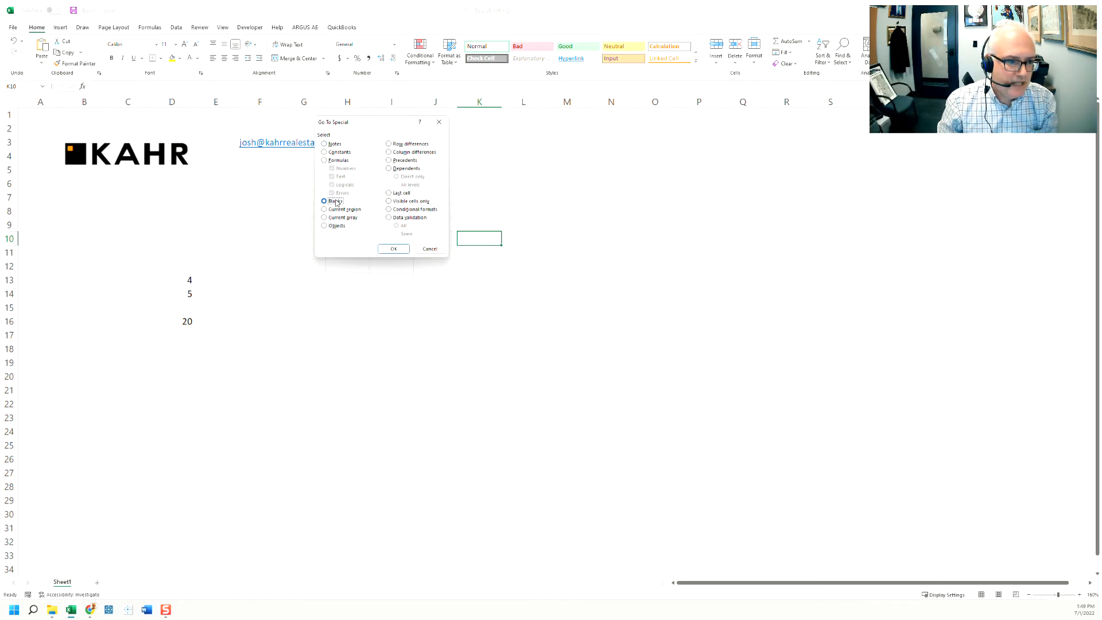
{"action": "left_click", "coordinate": [393, 248]}
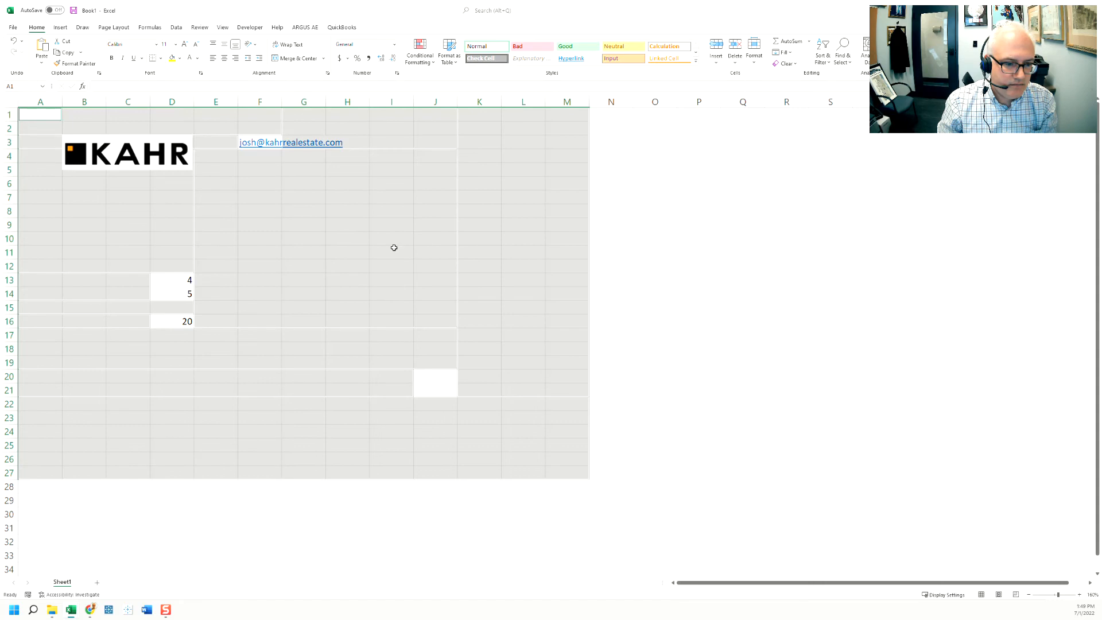
{"action": "mouse_move", "coordinate": [388, 303]}
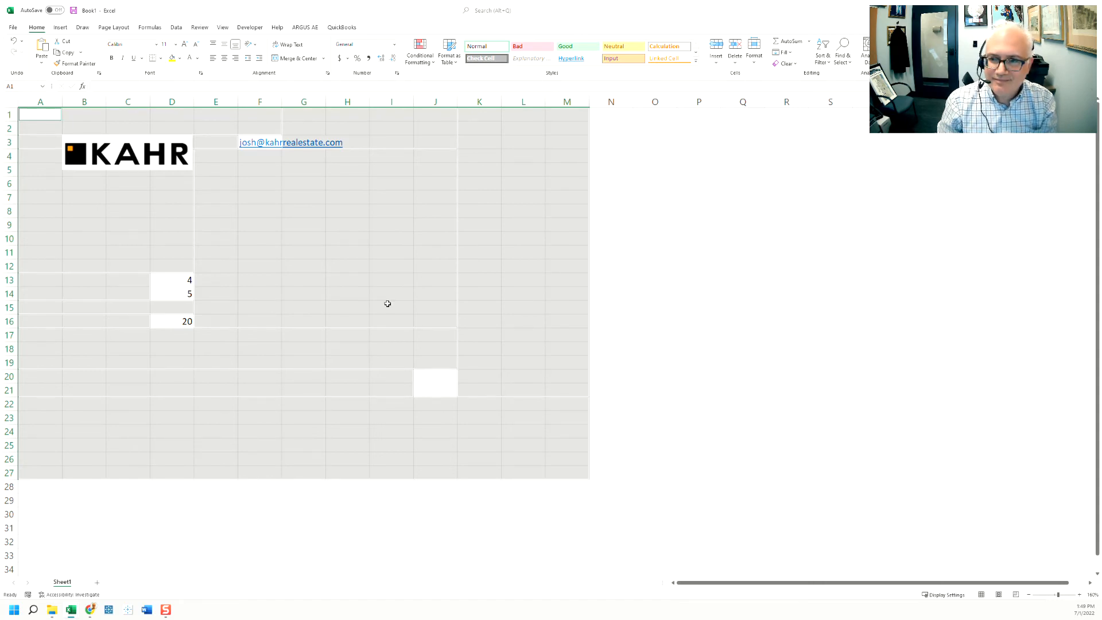